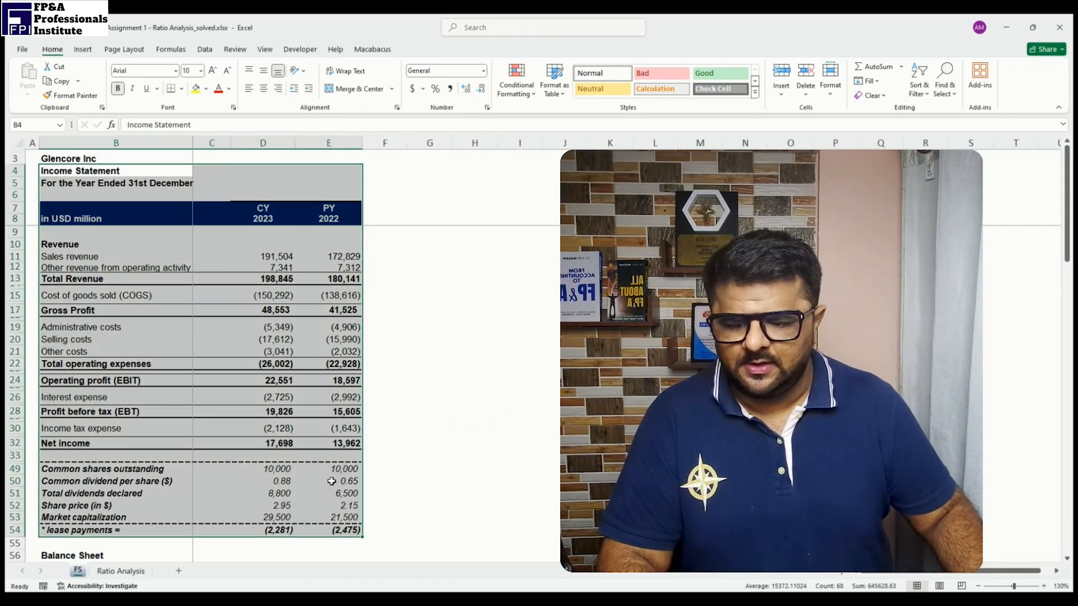
# Review the Glencore activity and solvency ratios, then attach a statement screenshot in a new ChatGPT chat
pyautogui.scroll(-3)
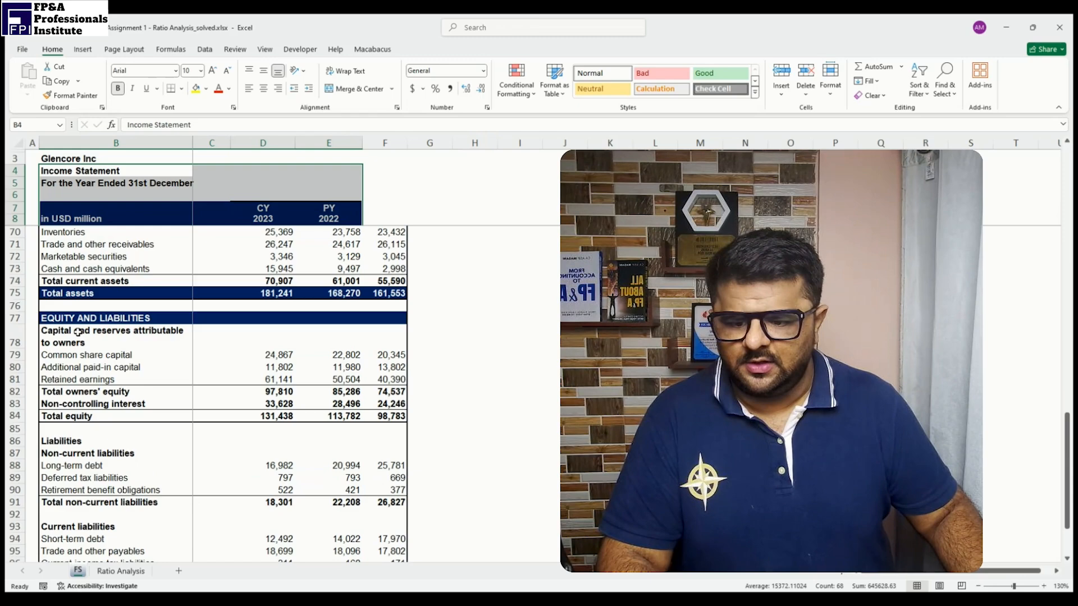
pyautogui.scroll(3)
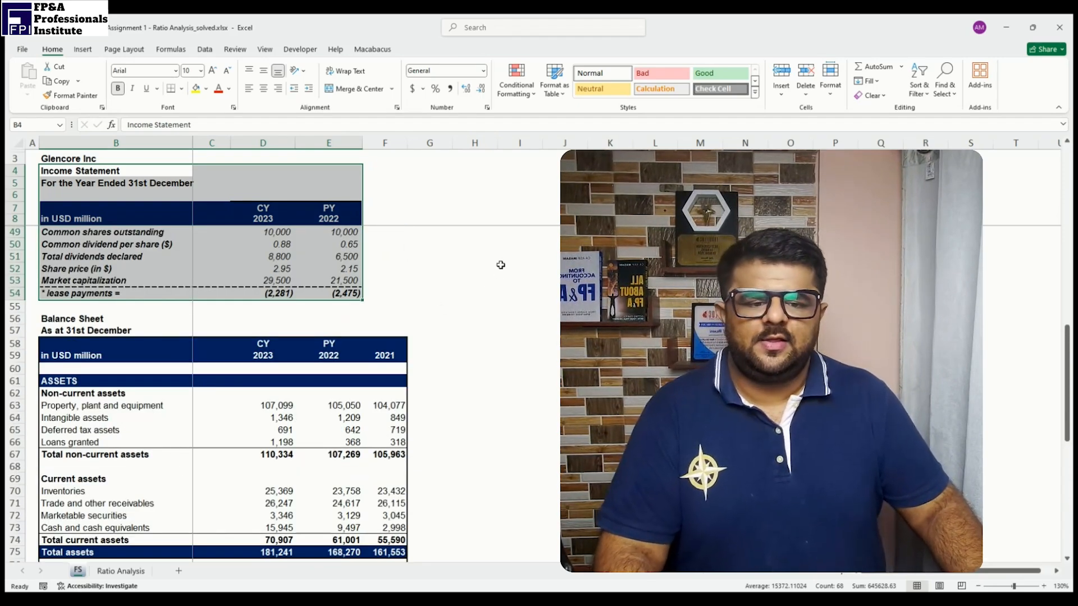
pyautogui.click(520, 256)
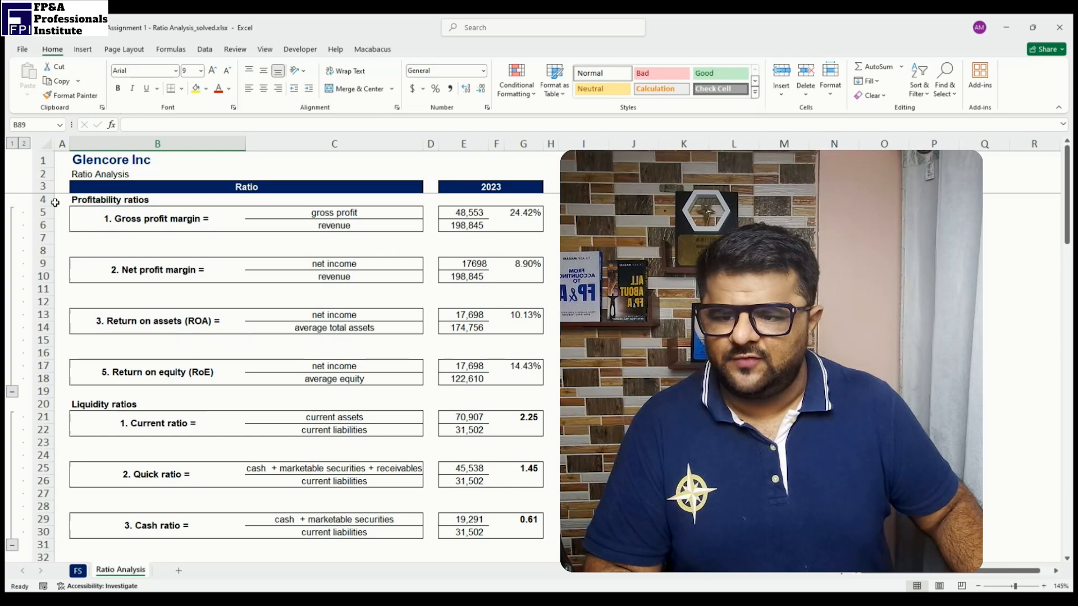
pyautogui.click(61, 199)
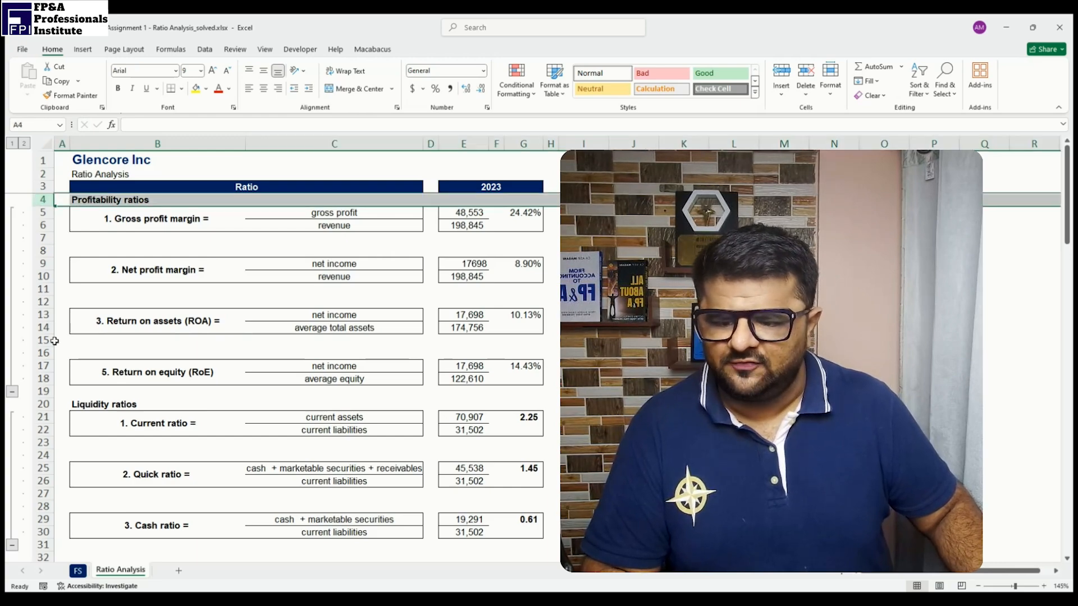
pyautogui.scroll(-3)
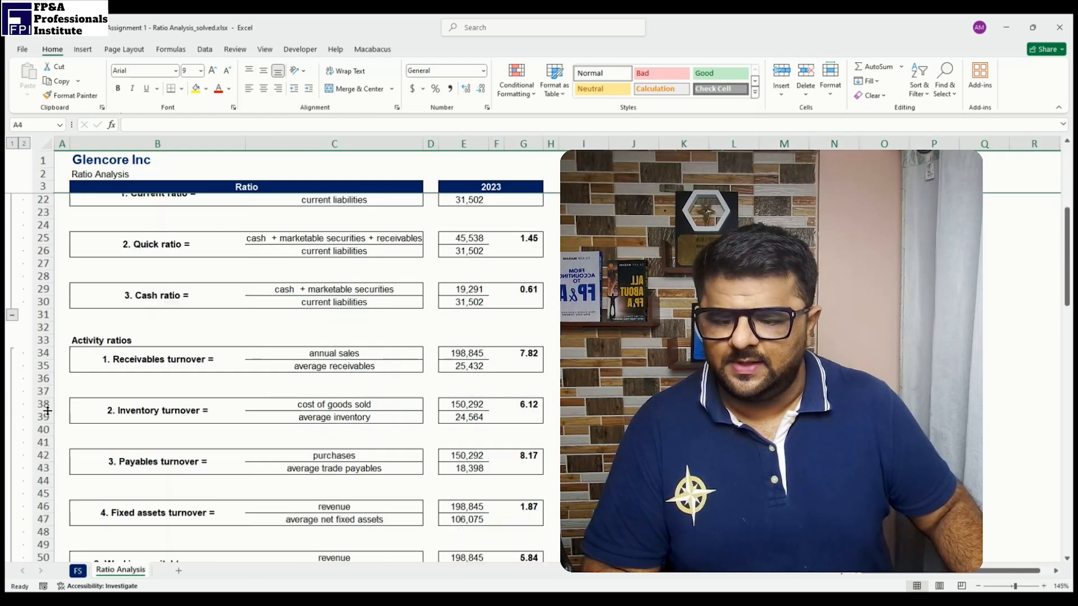
pyautogui.scroll(-3)
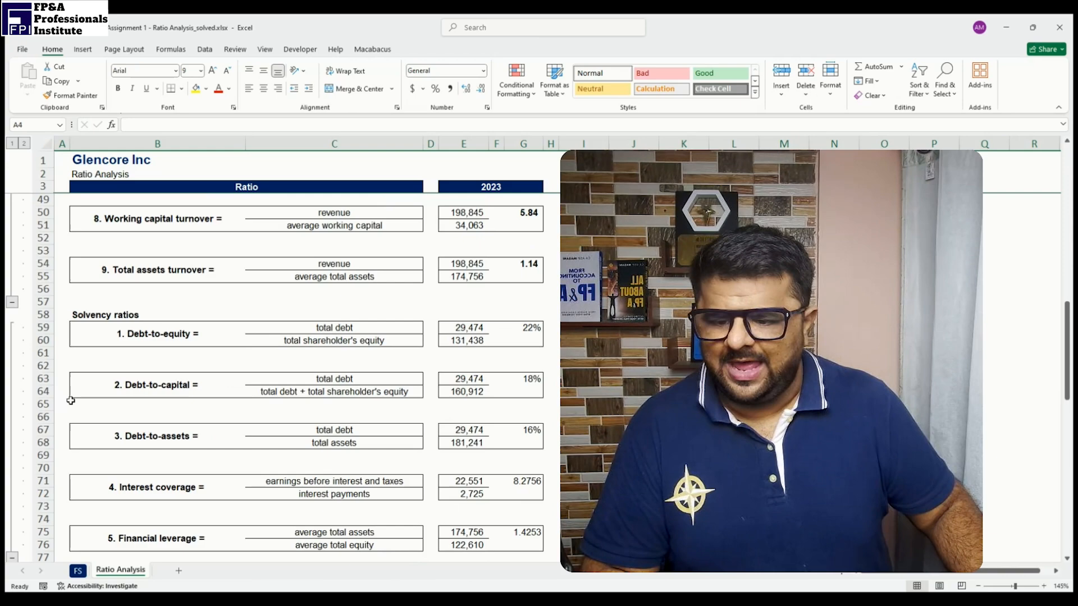
pyautogui.scroll(3)
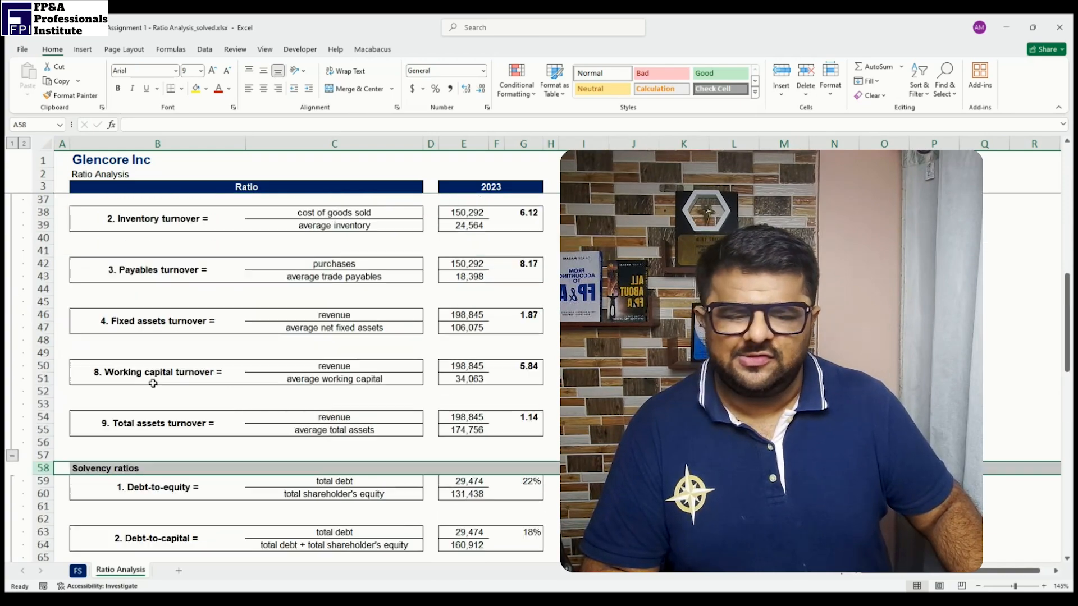
pyautogui.scroll(3)
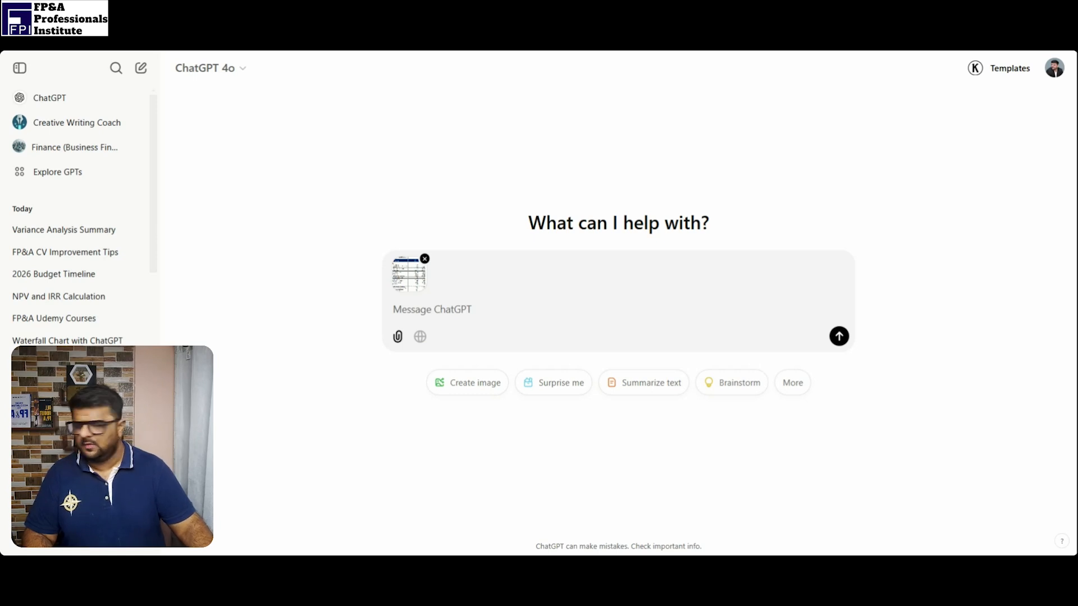
# Attach the second screenshot and ask 'Can you read the P&L and Balance Sheet?'
pyautogui.click(397, 336)
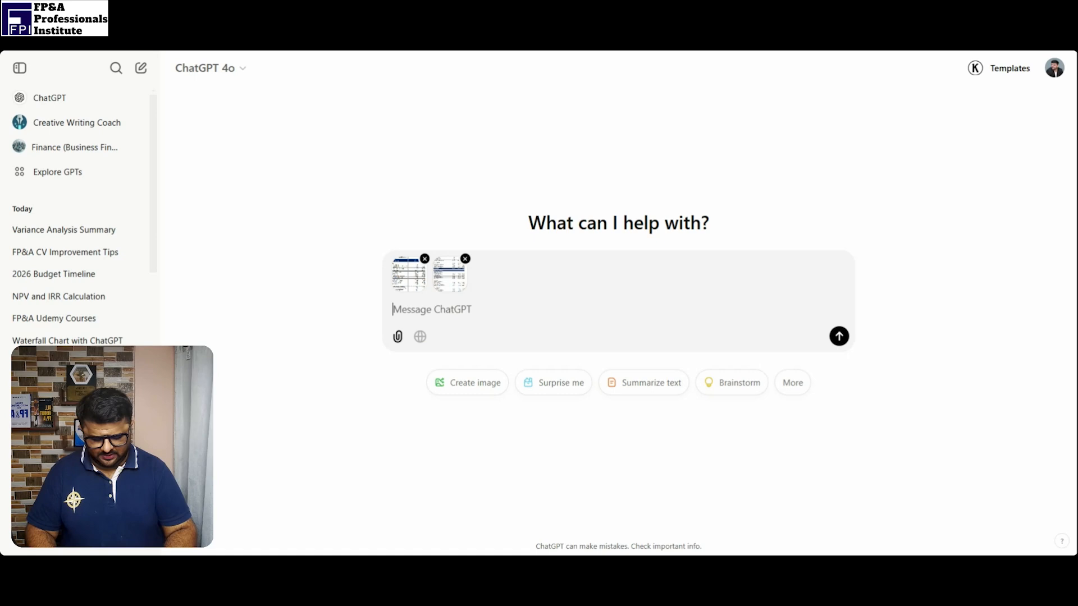
pyautogui.write('Can you read the P&L and Balance Sh')
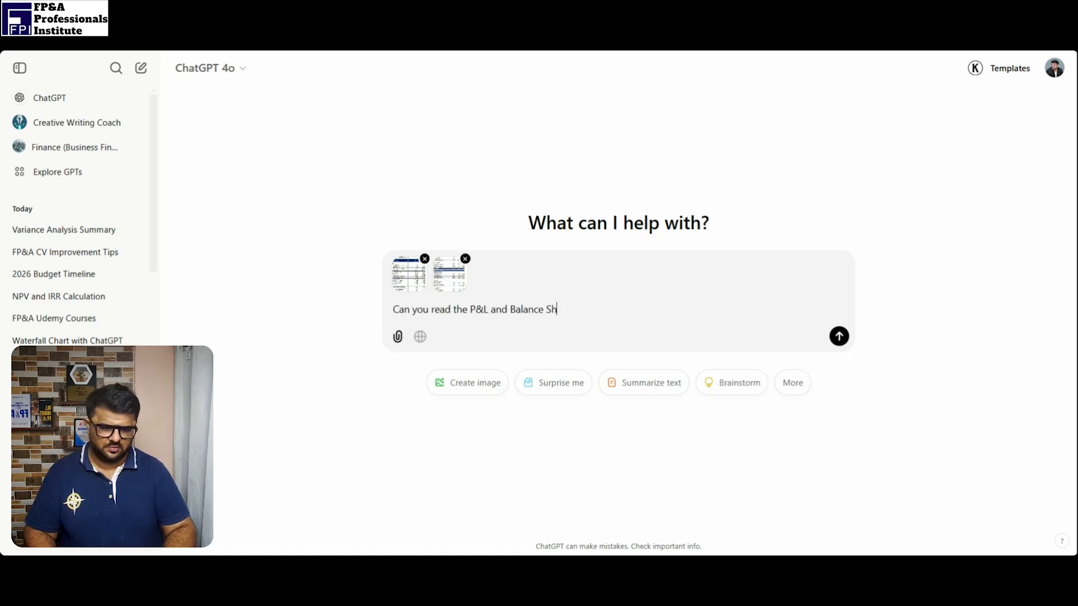
pyautogui.click(838, 336)
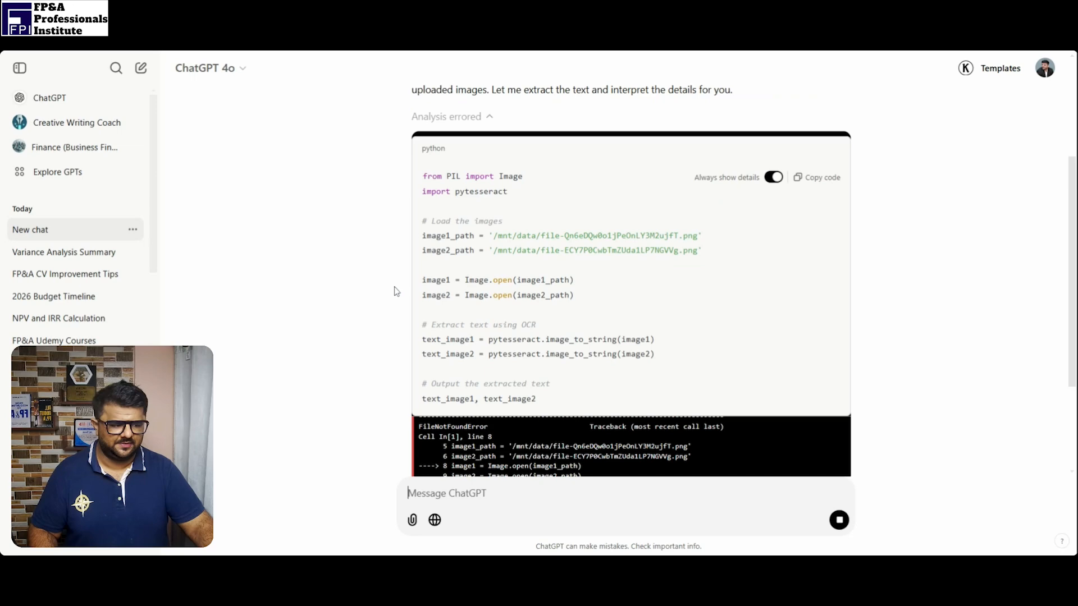
pyautogui.scroll(-3)
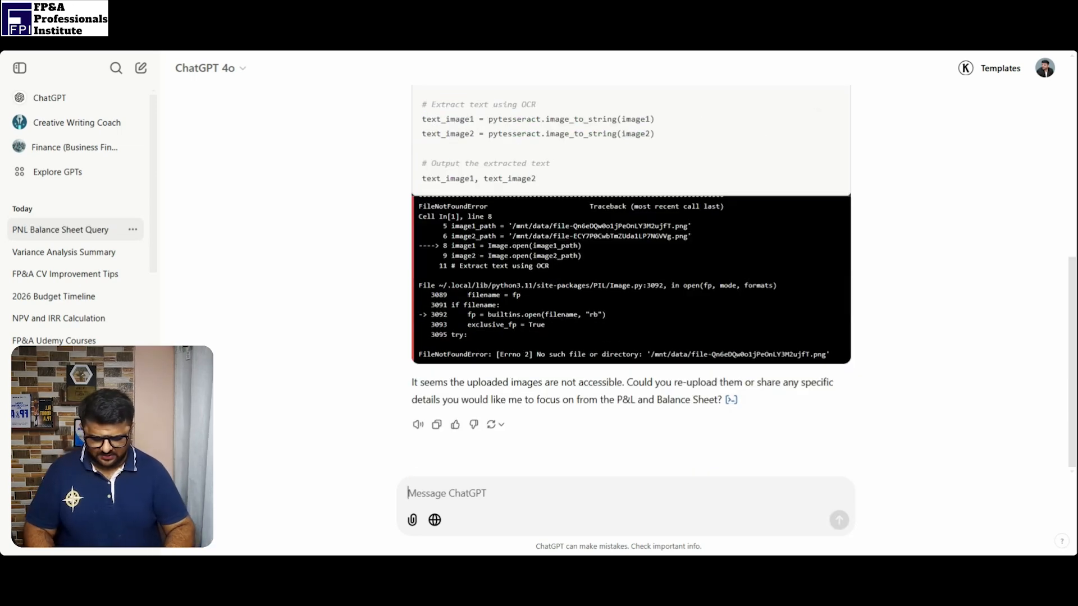
# Ask whether ChatGPT can calculate profitability ratios from the financial statements, and read its five formulas
pyautogui.write('If it can')
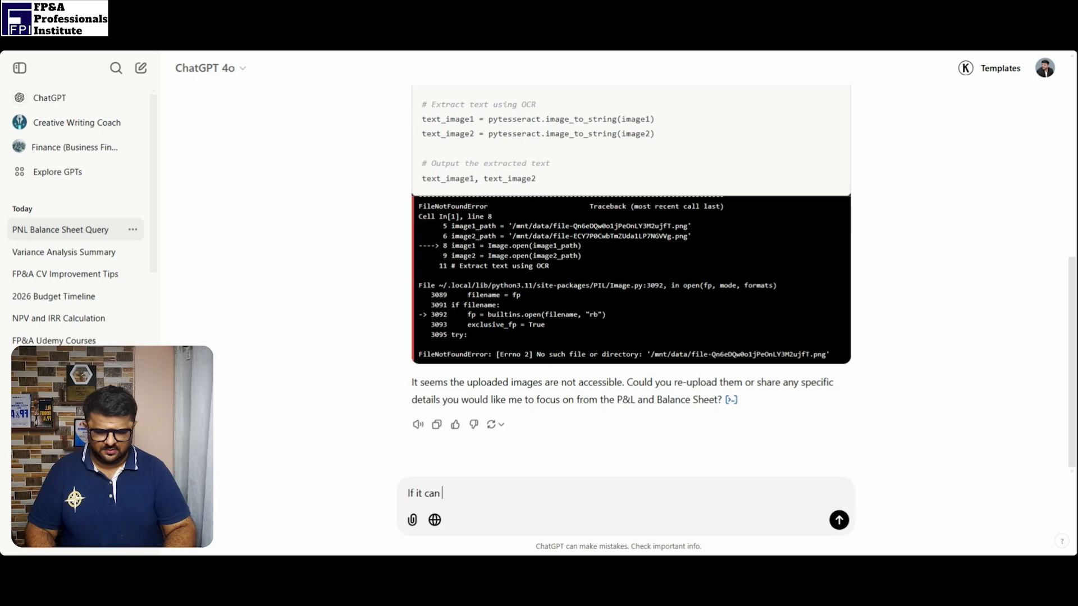
pyautogui.write('calcualte profitabilty rations')
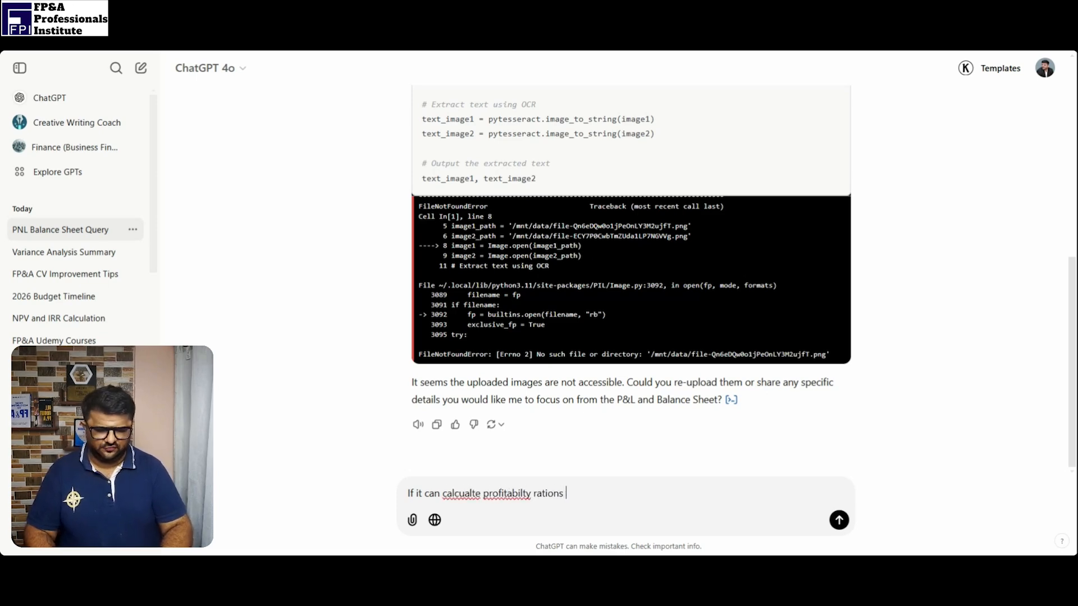
pyautogui.write('from the')
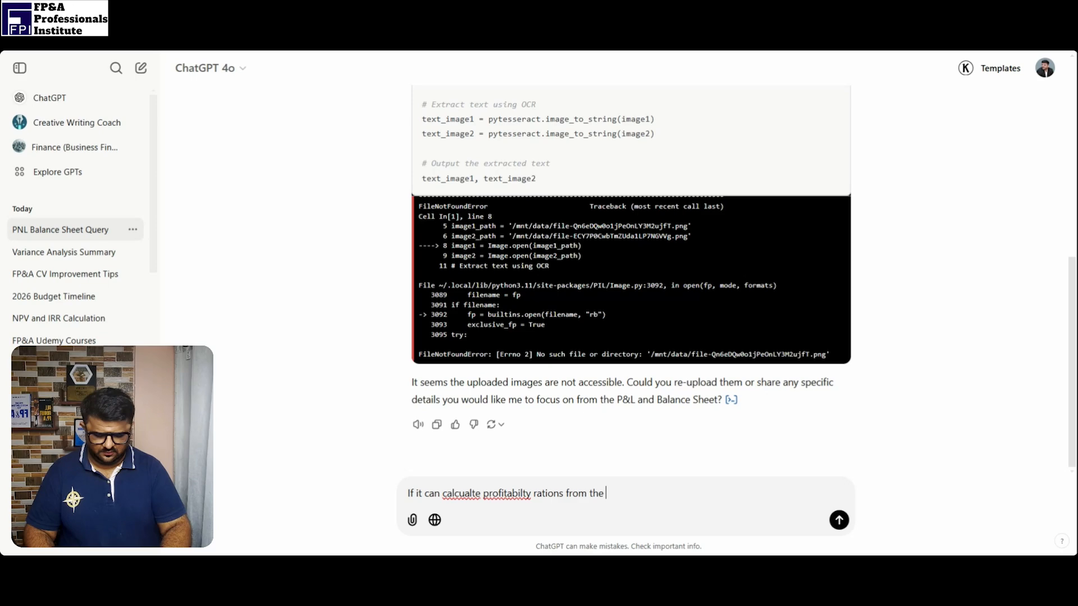
pyautogui.write('financial s')
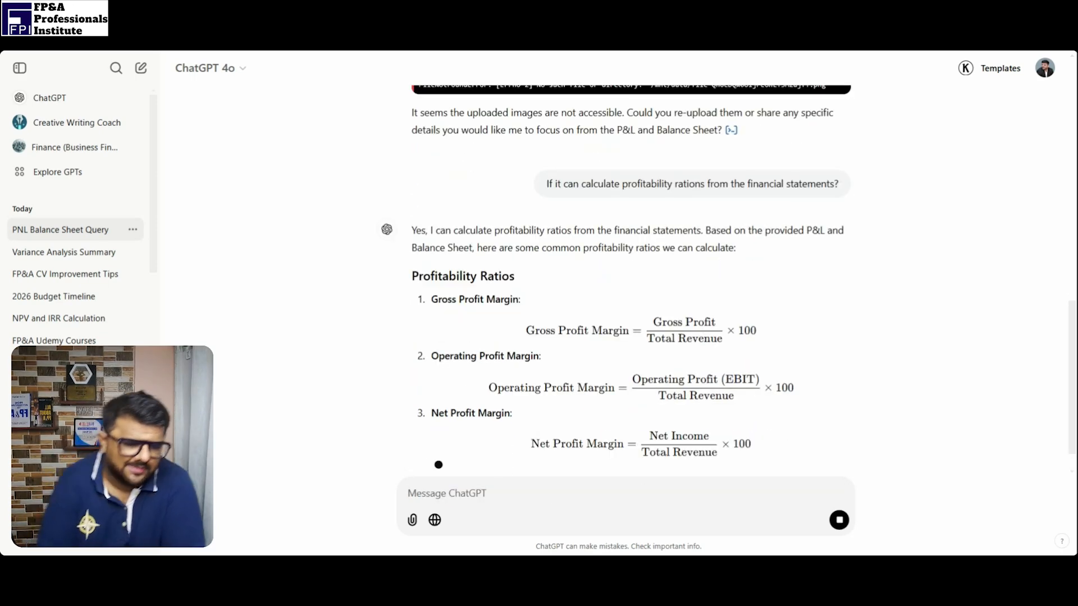
pyautogui.scroll(-3)
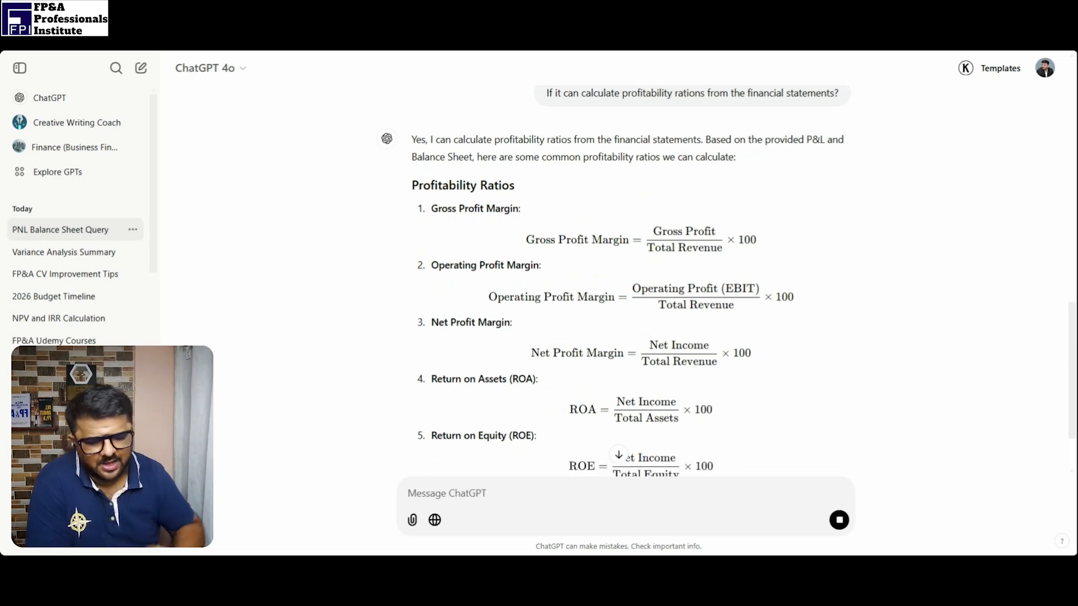
pyautogui.scroll(-3)
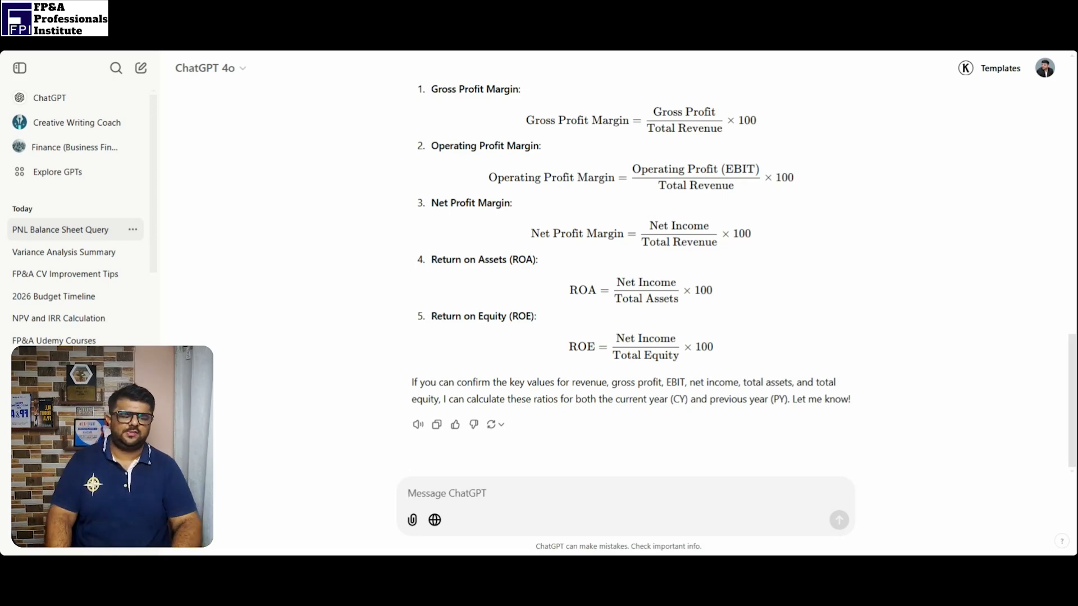
# Reply 'Current Year' and read the results, including 24.42% gross margin and 13.46% ROE
pyautogui.write('Curr')
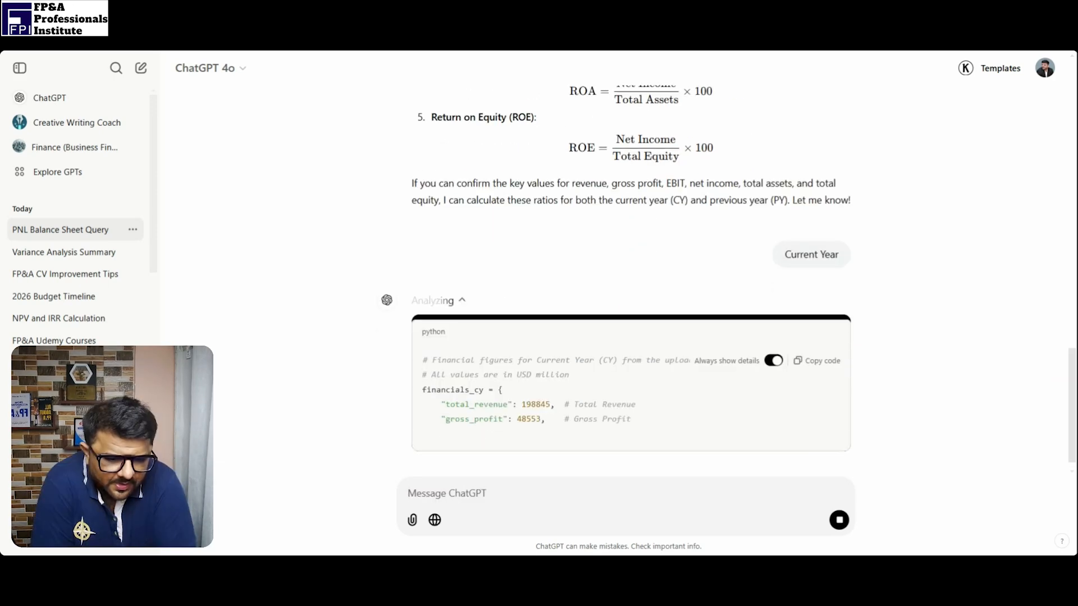
pyautogui.scroll(-3)
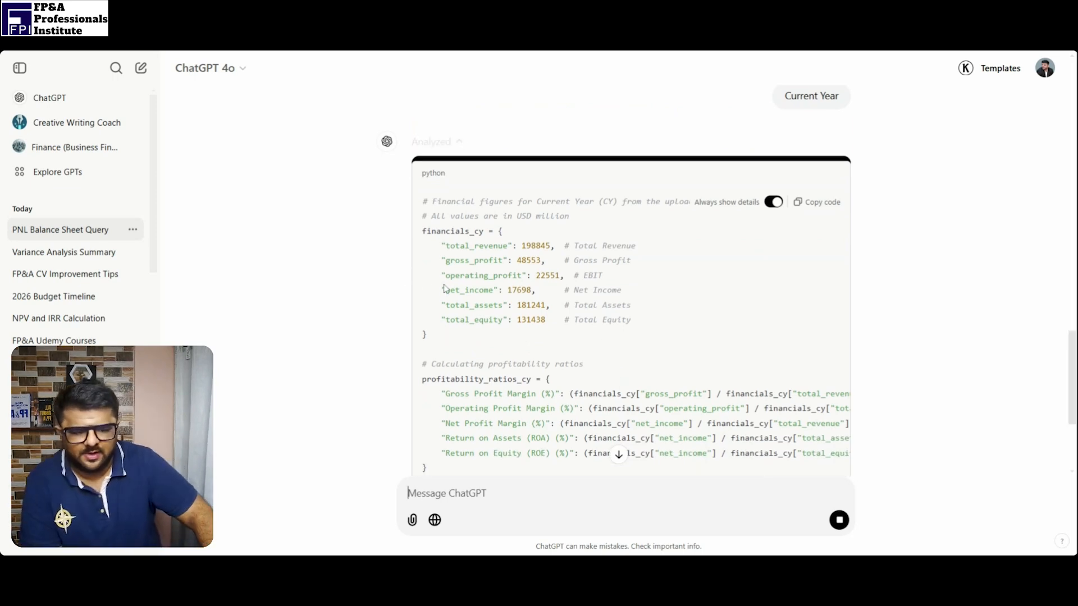
pyautogui.scroll(-3)
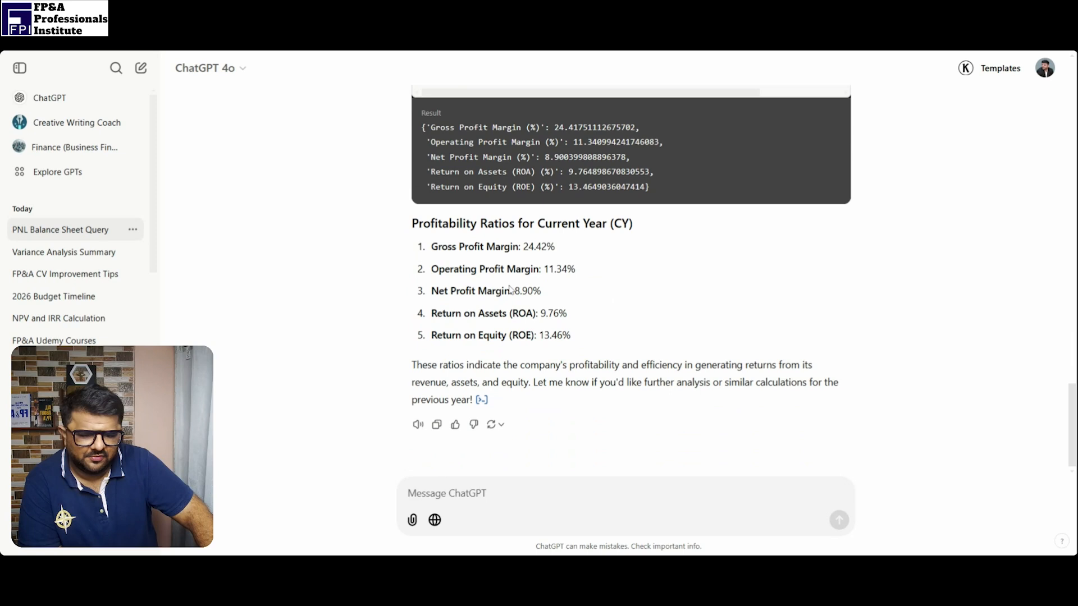
pyautogui.moveTo(453, 352)
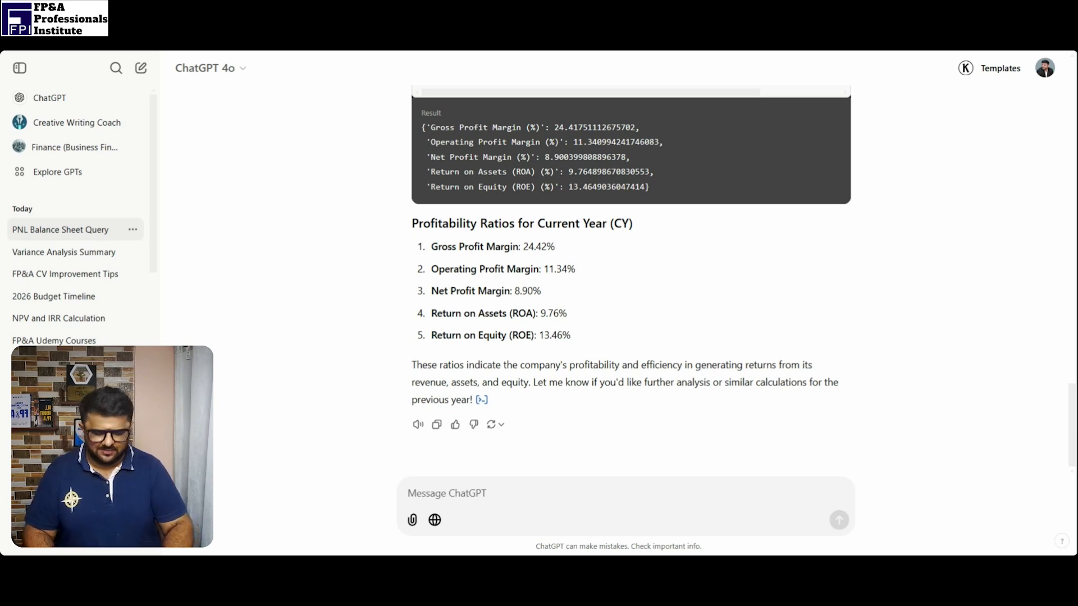
# Request liquidity ratios and read the results: current ratio 2.27, quick ratio 1.45, cash ratio 0.17
pyautogui.write('N')
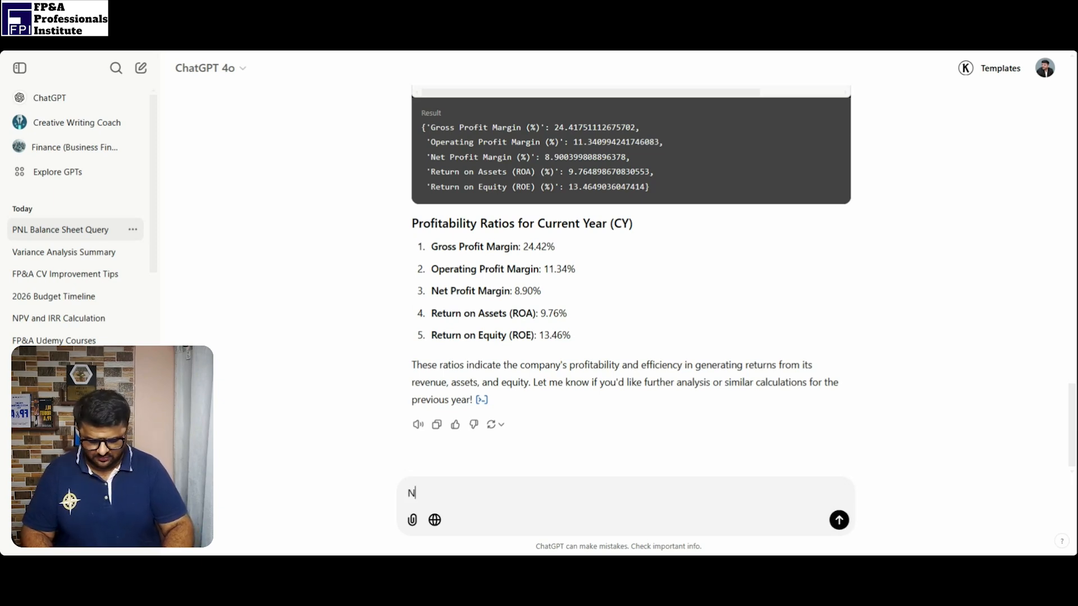
pyautogui.write('ow can you calcu')
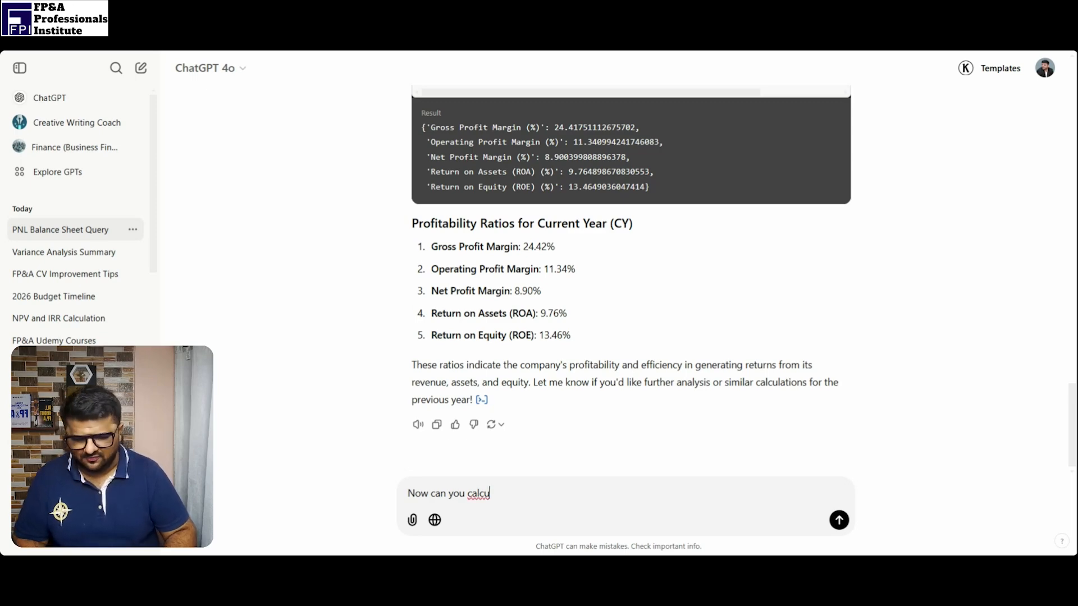
pyautogui.write('la')
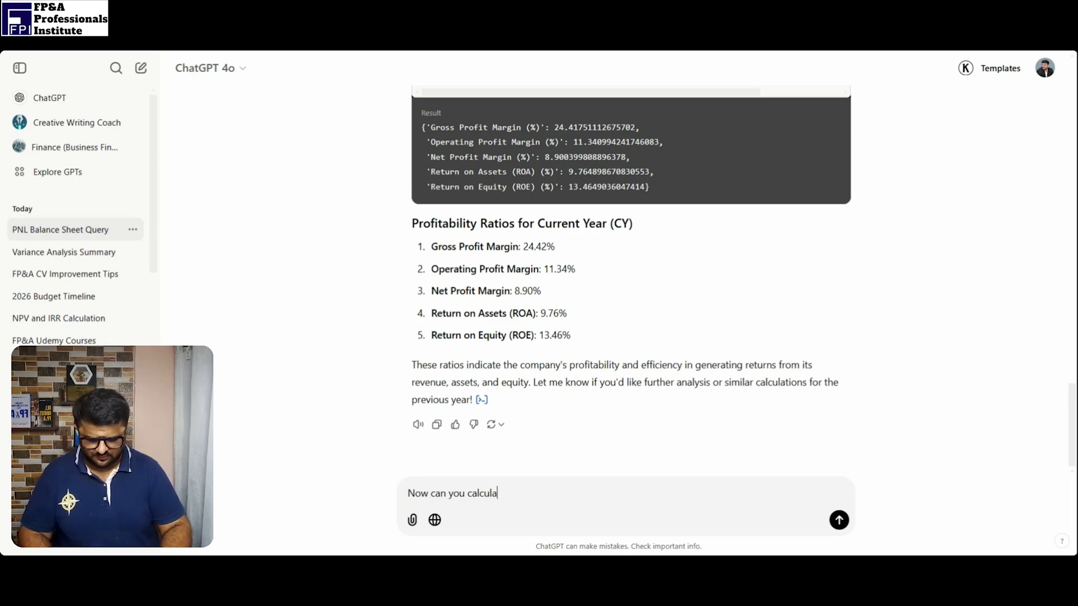
pyautogui.click(838, 520)
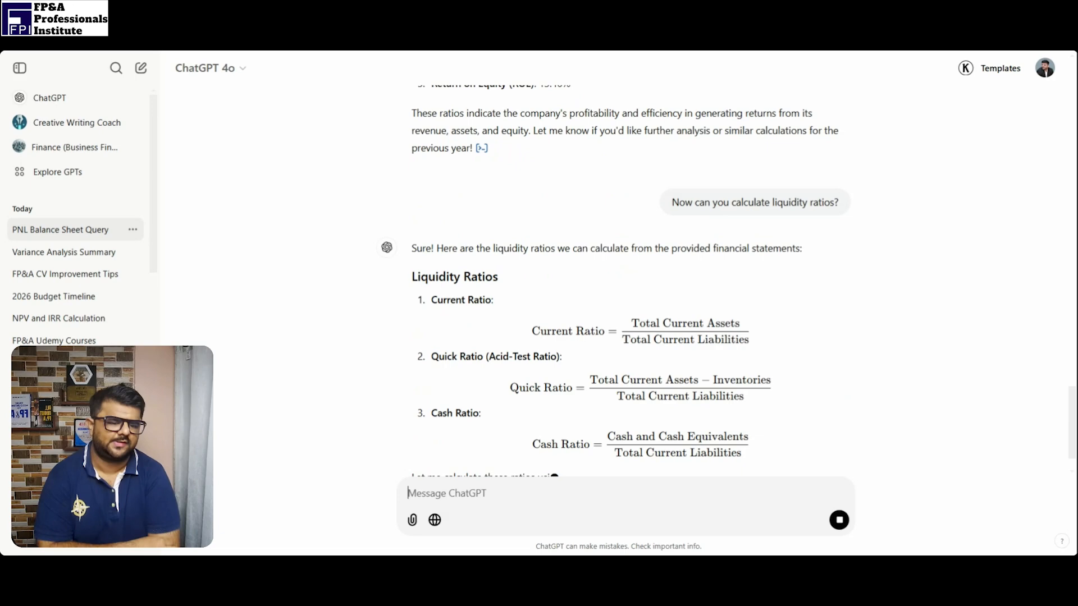
pyautogui.scroll(-3)
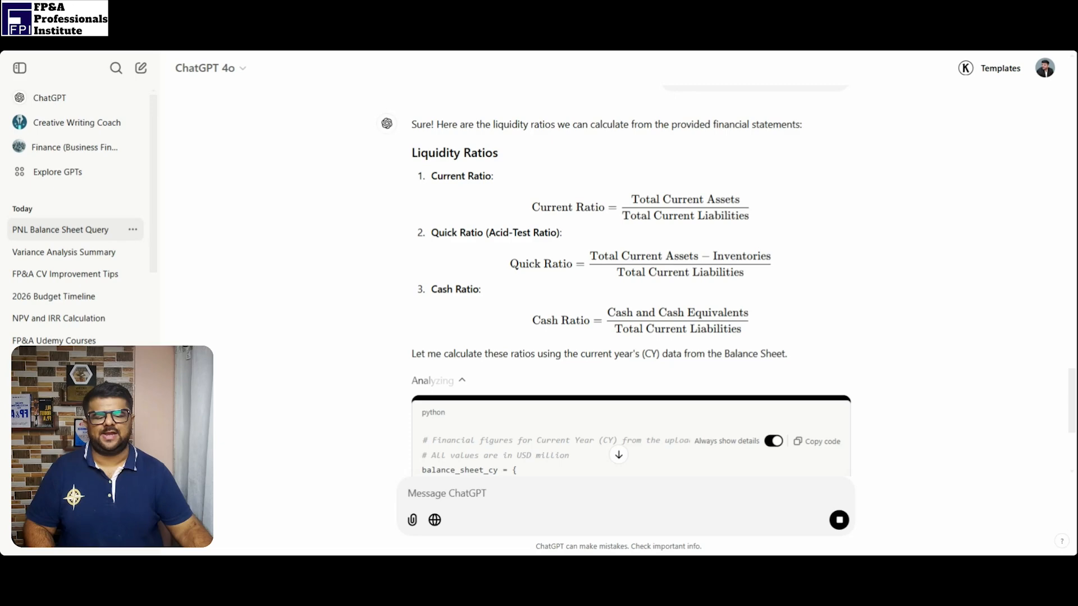
pyautogui.scroll(-3)
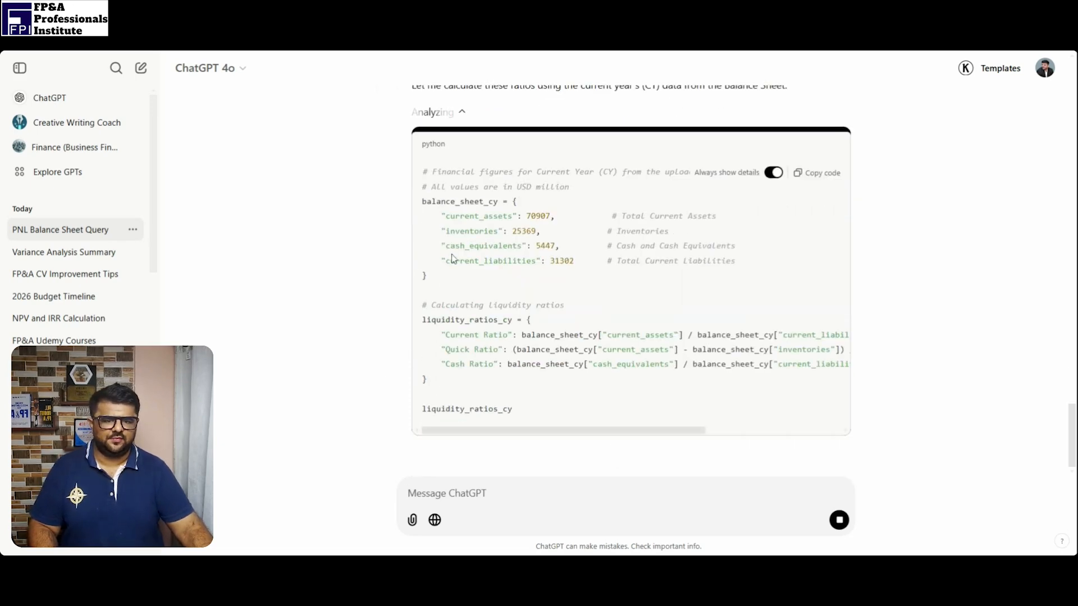
pyautogui.scroll(-3)
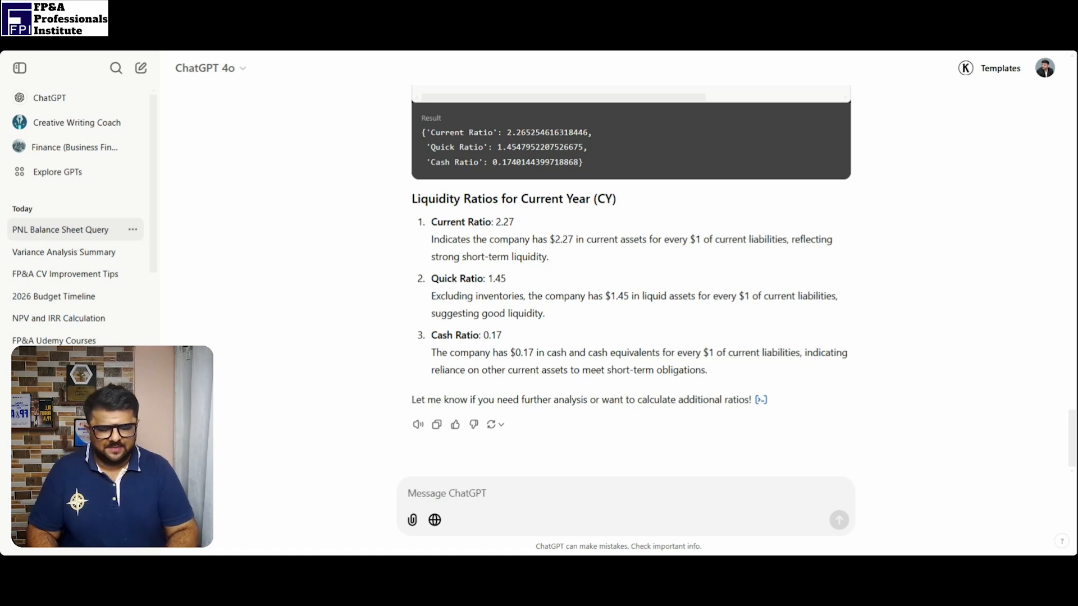
# Ask 'Can we do Activity Ratios?' and review the results, e.g. inventory turnover 5.92 and asset turnover 1.10
pyautogui.write('Can')
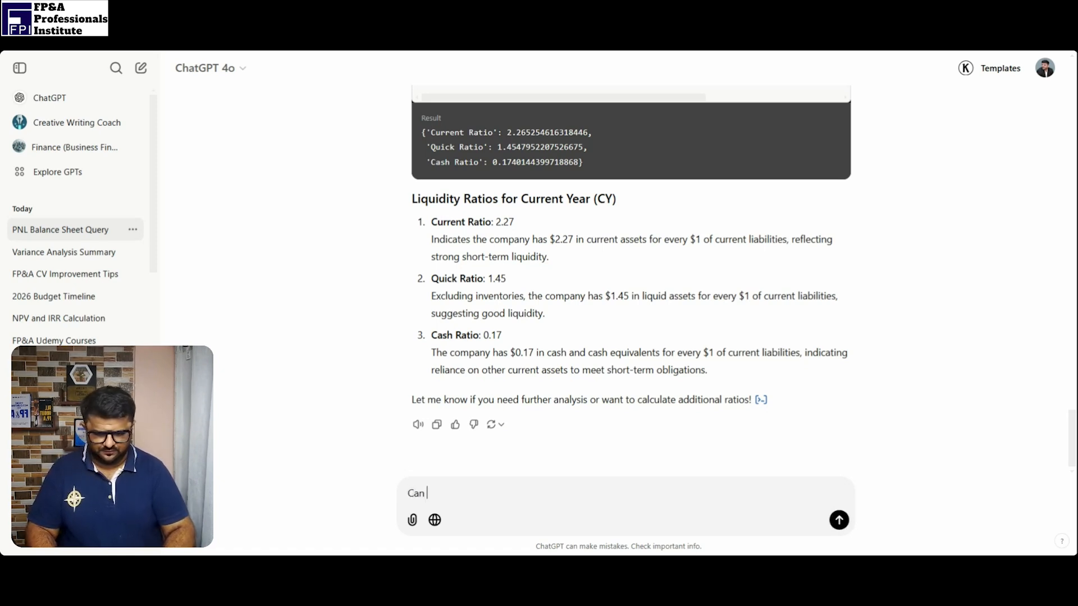
pyautogui.write('we do Acti')
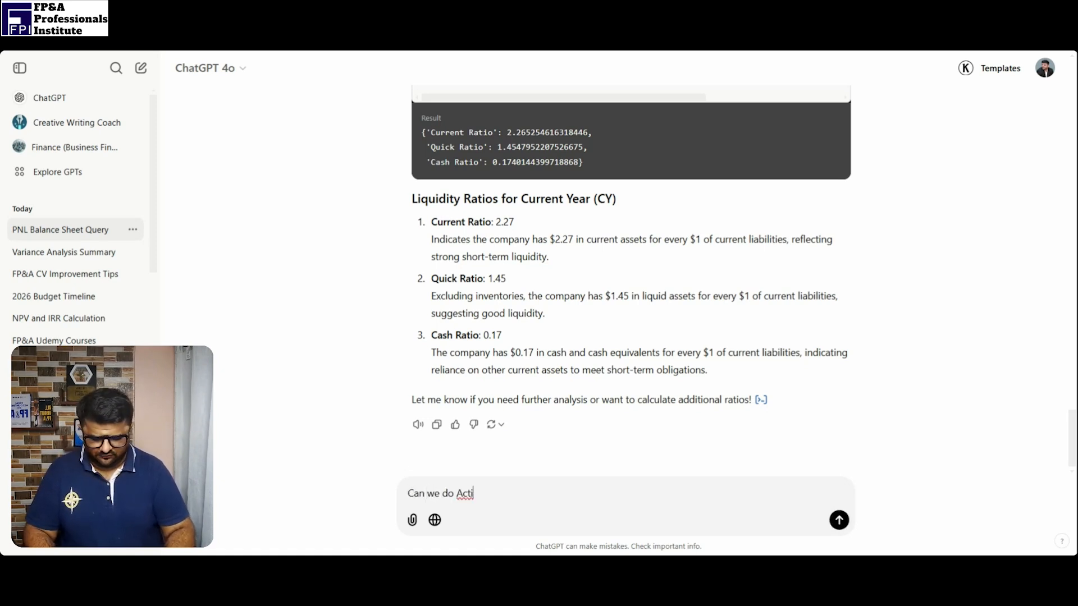
pyautogui.write('v')
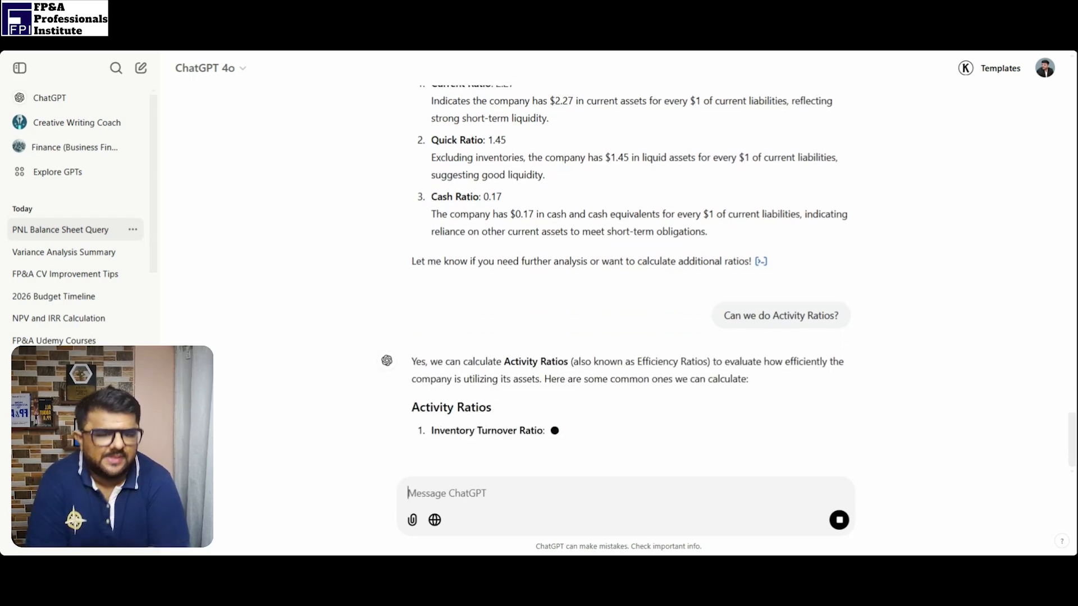
pyautogui.scroll(3)
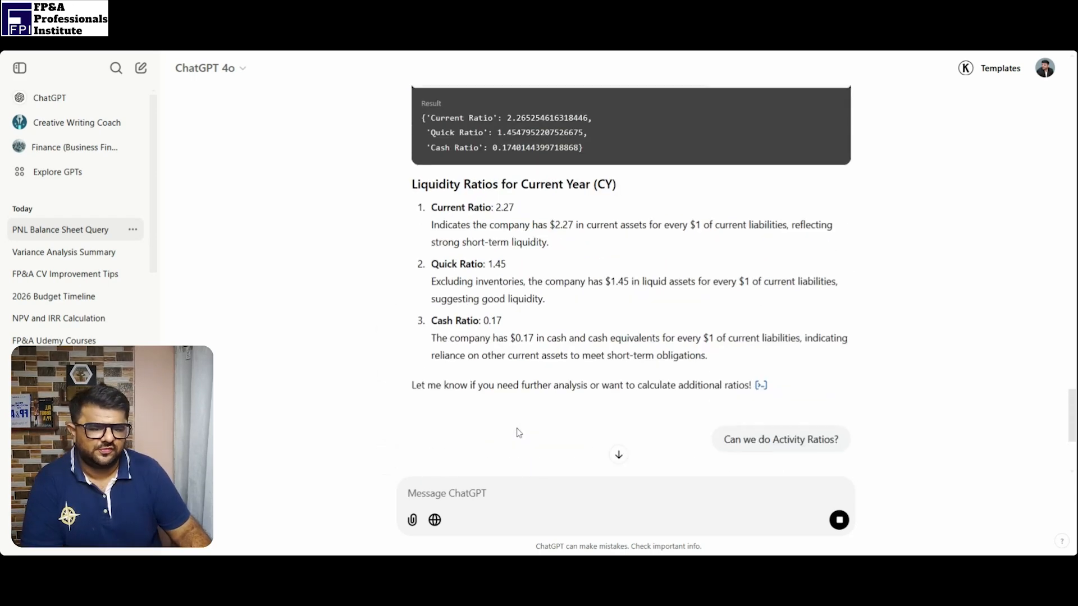
pyautogui.scroll(3)
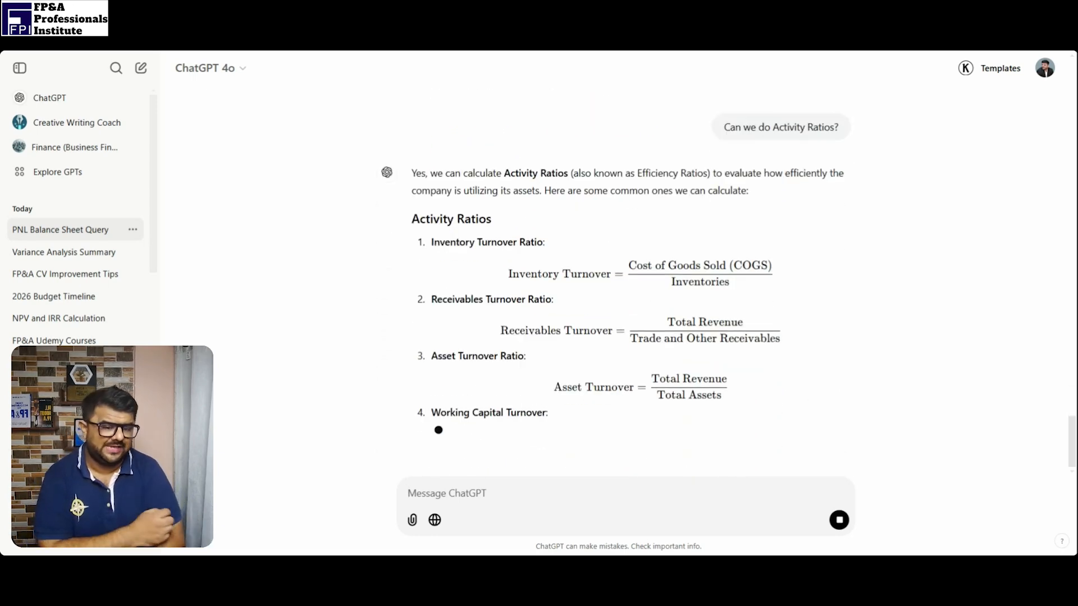
pyautogui.scroll(-3)
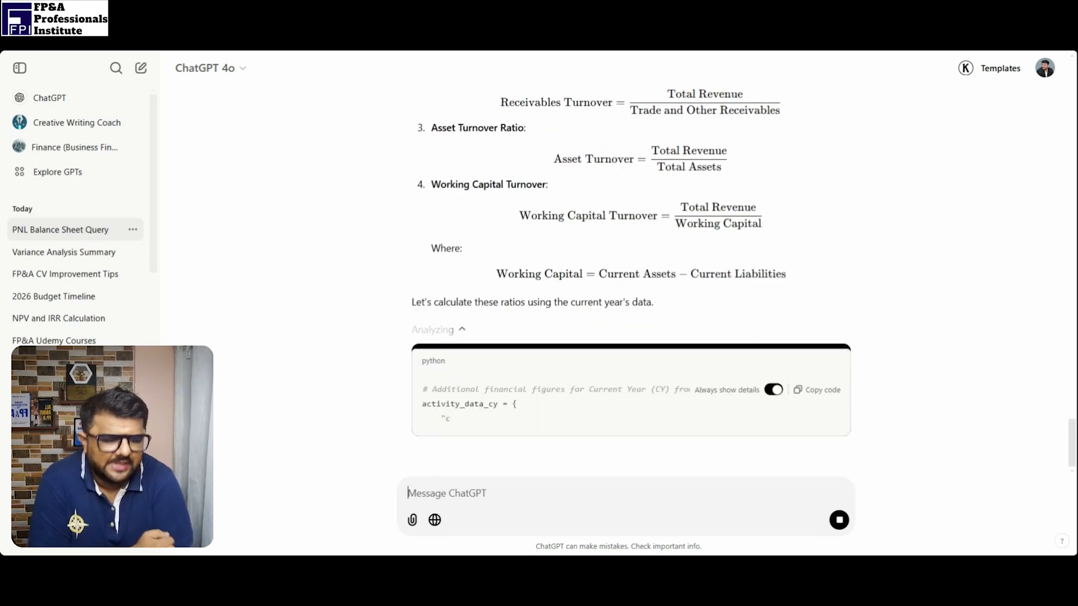
pyautogui.scroll(-3)
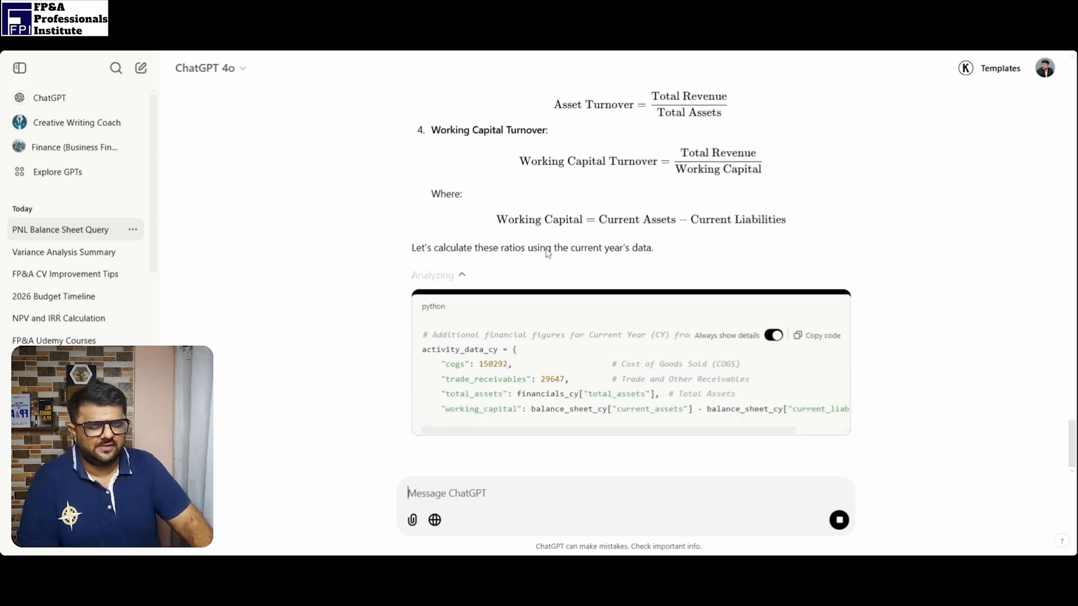
pyautogui.scroll(-3)
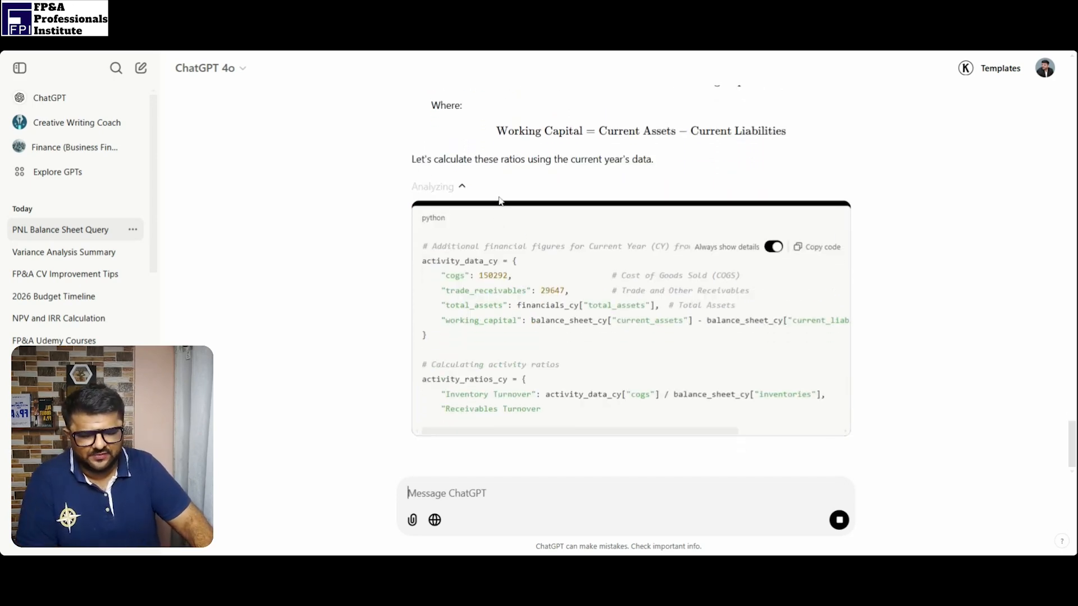
pyautogui.scroll(-3)
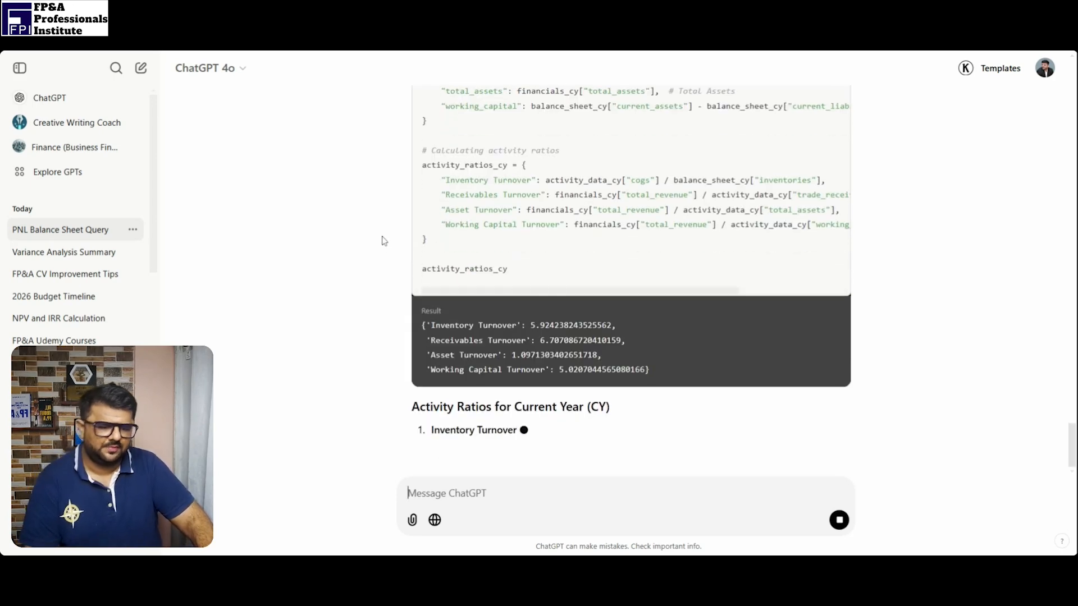
# Read the solvency results: debt-to-equity 0.38, equity ratio 72.52%, debt ratio 27.37%, interest coverage 8.28
pyautogui.scroll(-3)
pyautogui.write('Solvency Rations calculate')
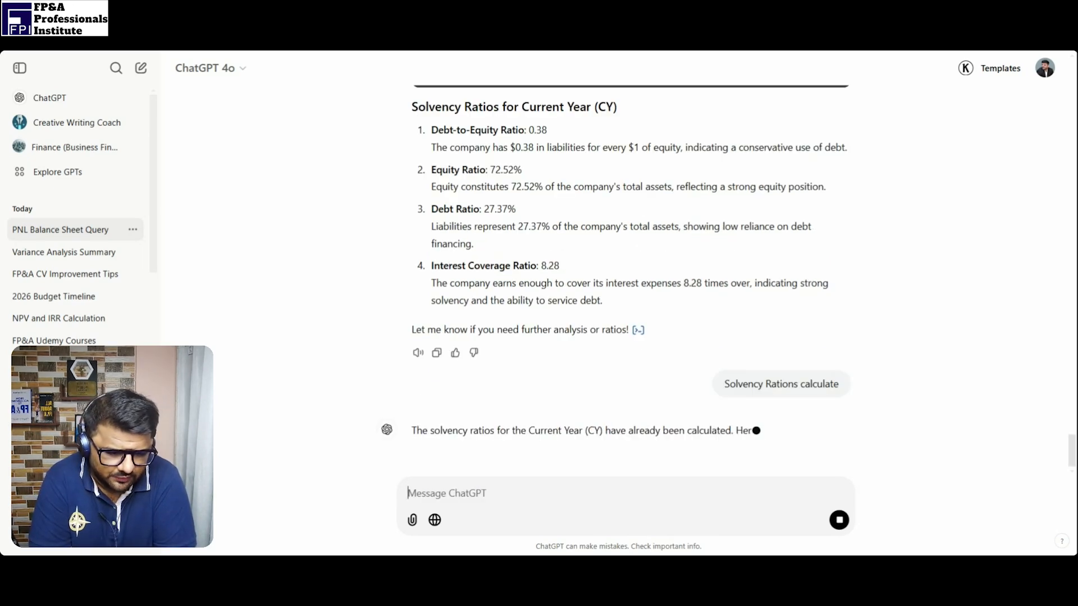
# Read the restated solvency formulas, such as interest coverage 22,551/2,725 = 8.28
pyautogui.scroll(-3)
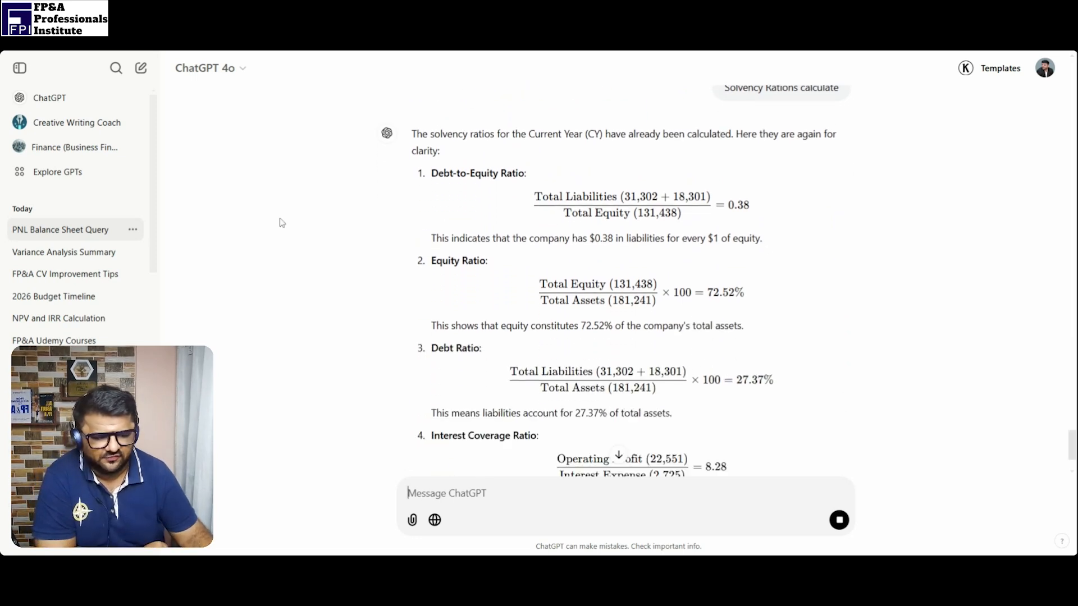
pyautogui.scroll(-3)
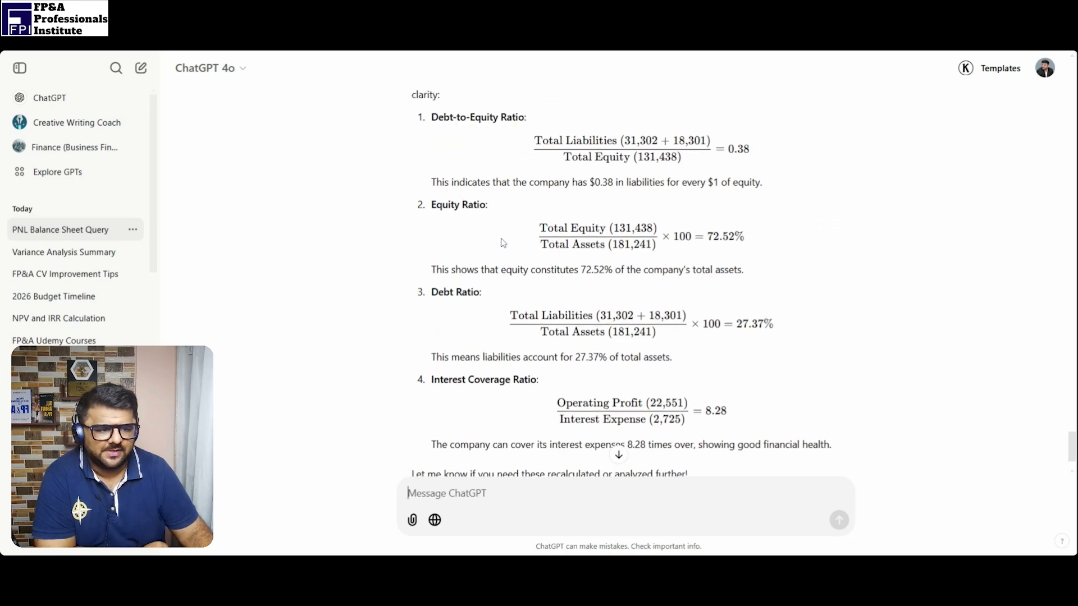
pyautogui.moveTo(742, 163)
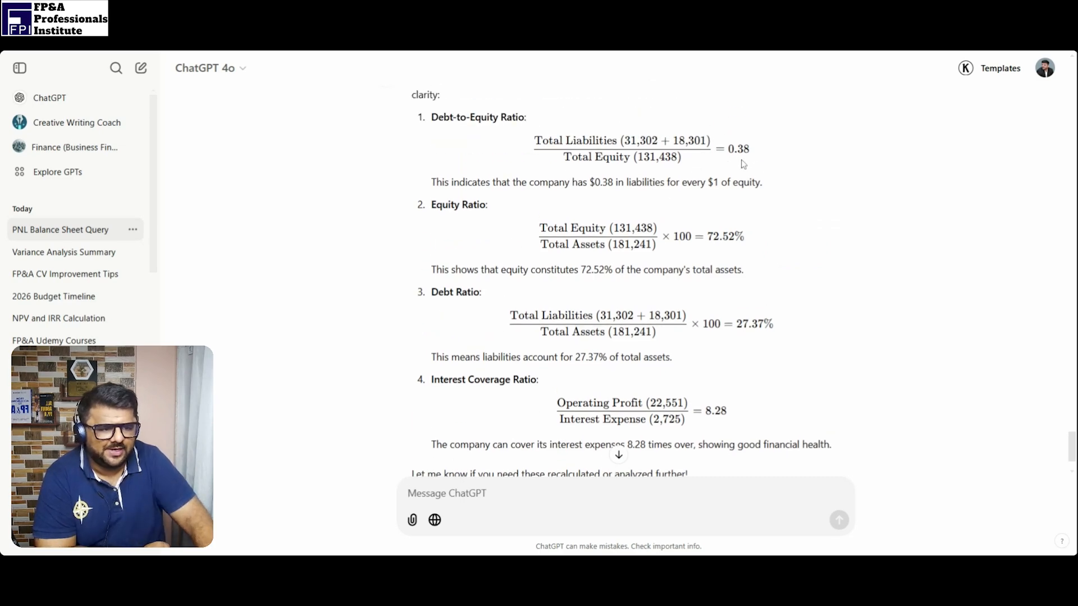
pyautogui.moveTo(705, 419)
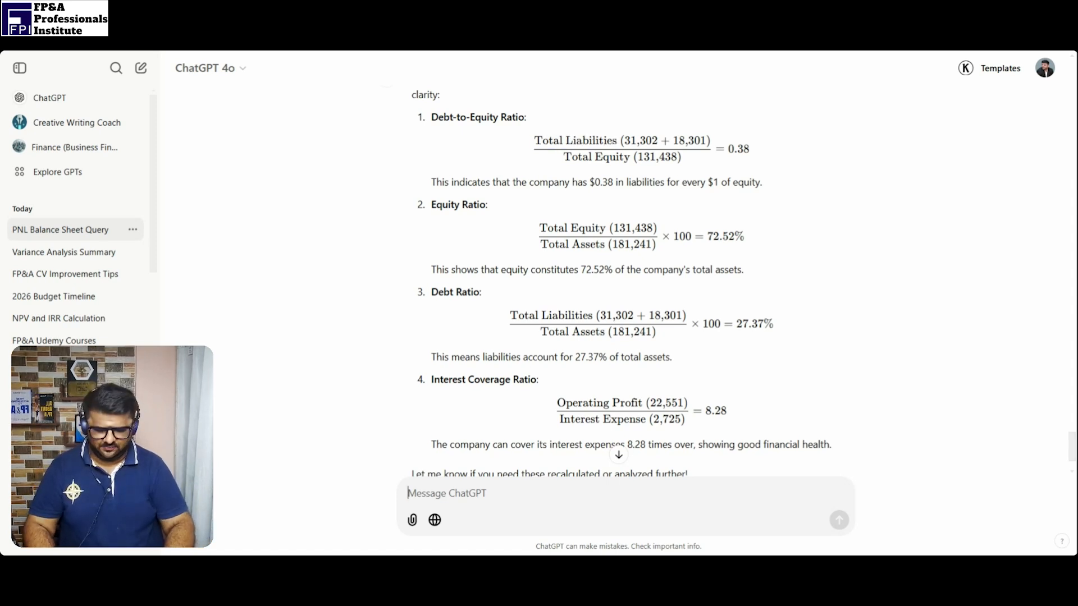
# Tell ChatGPT to use only external debt for debt-to-equity, getting 0.22
pyautogui.write('For')
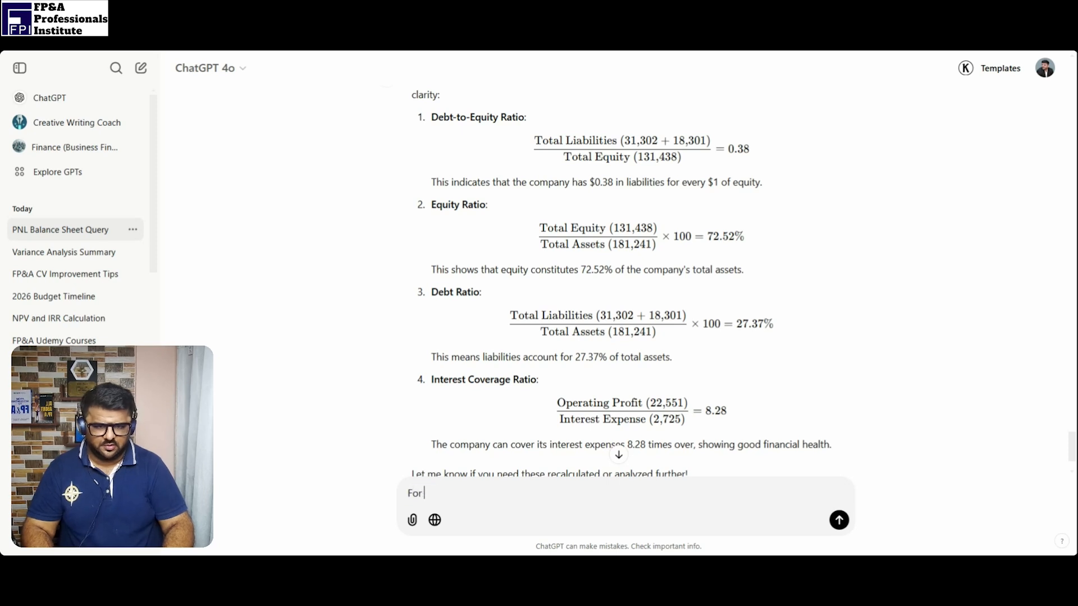
pyautogui.write('Debt to Equity you should')
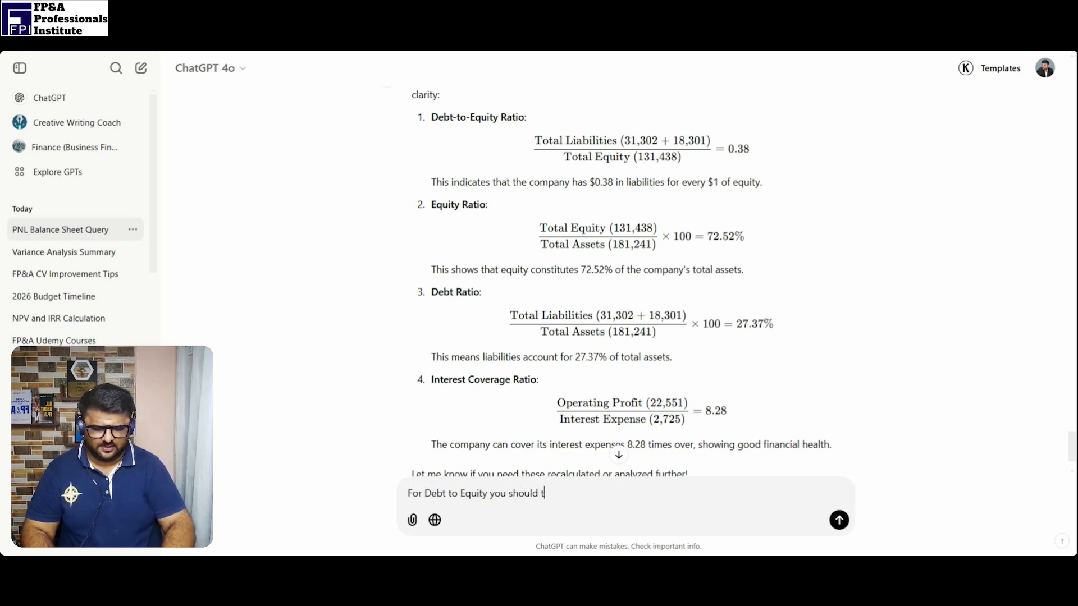
pyautogui.write('take Only')
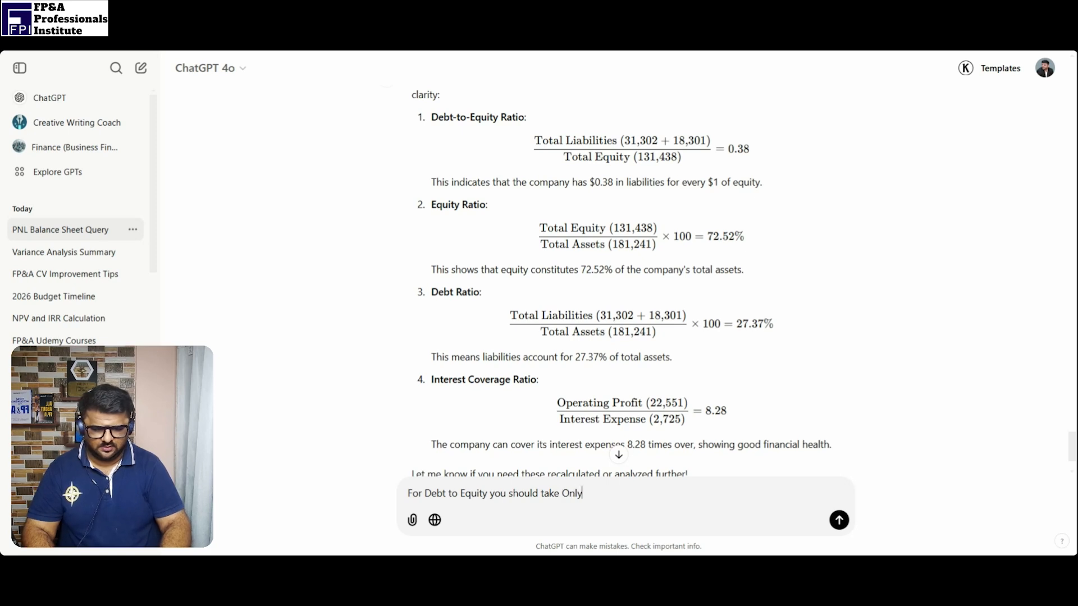
pyautogui.write('external')
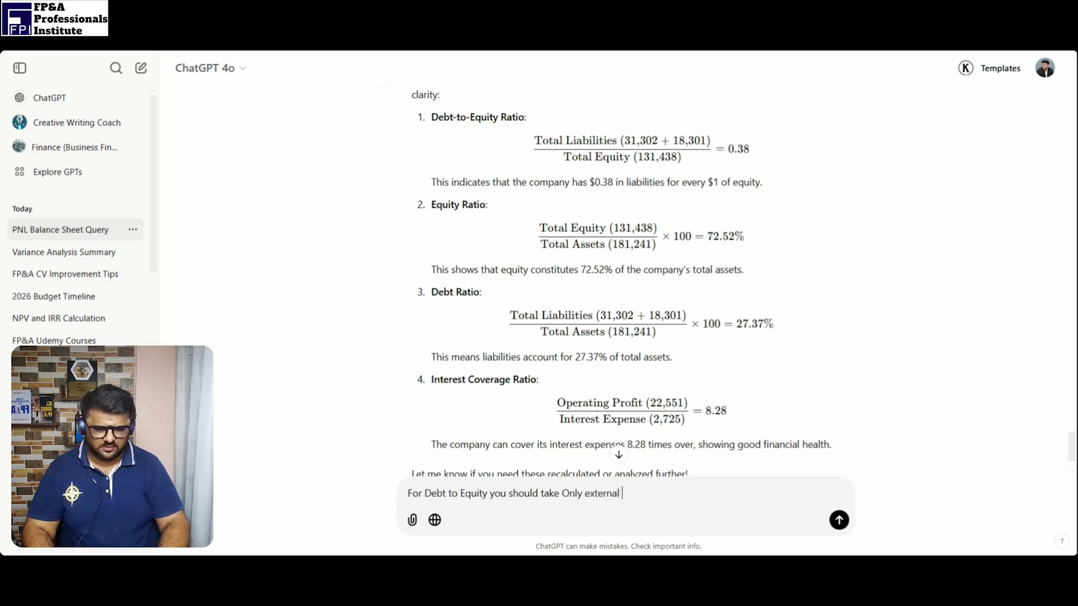
pyautogui.write('dent in t')
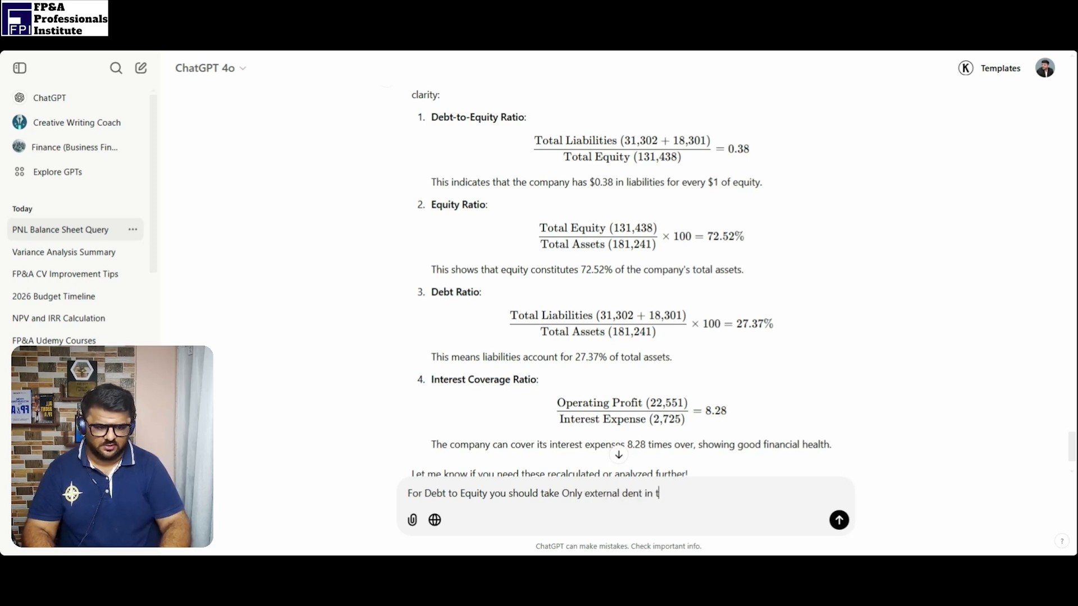
pyautogui.press('Backspace')
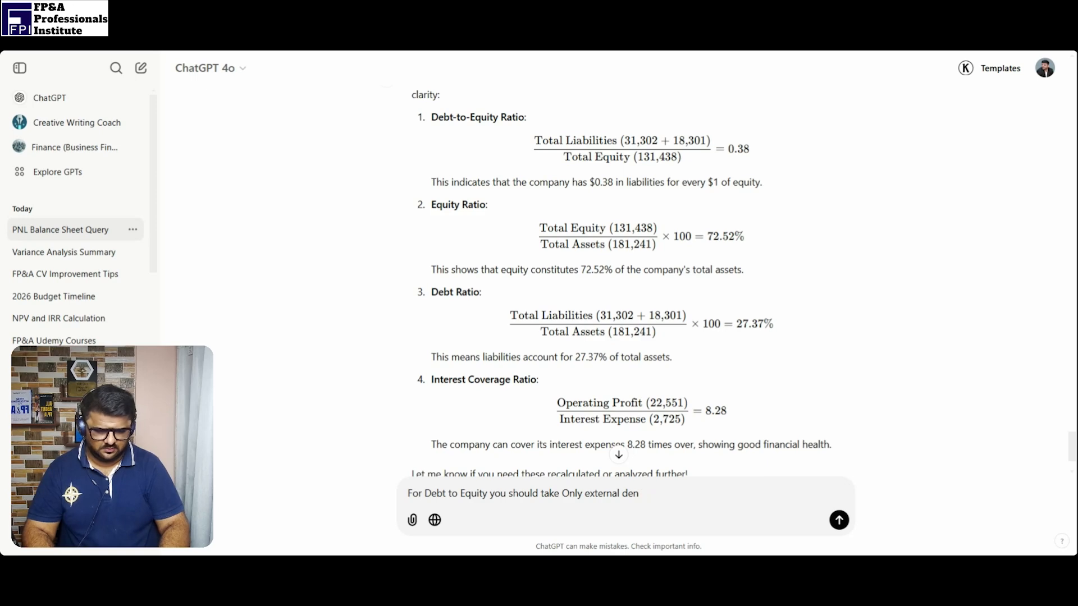
pyautogui.click(839, 520)
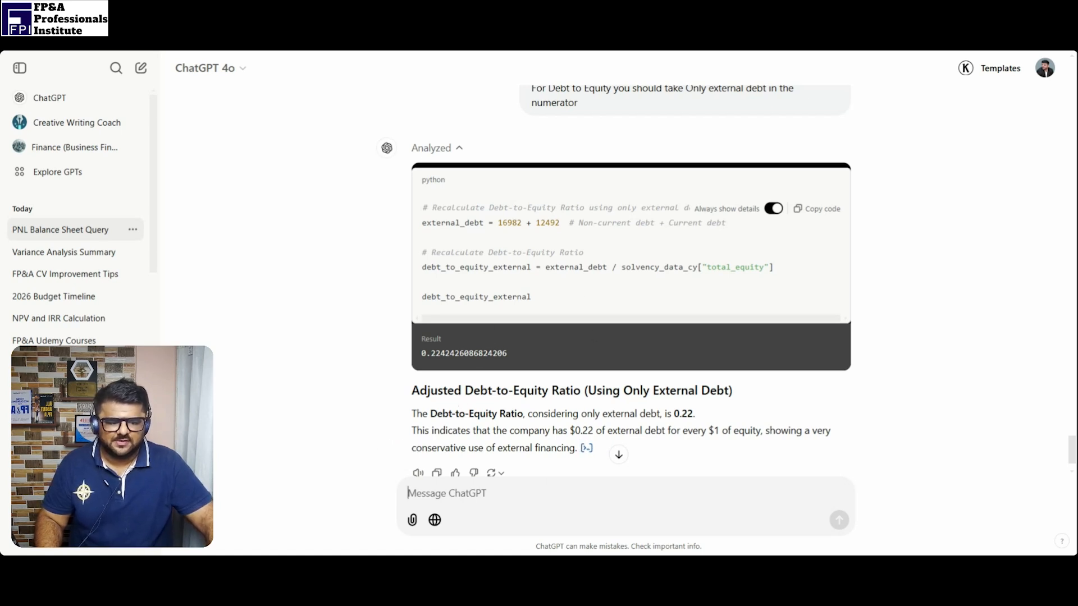
pyautogui.moveTo(264, 347)
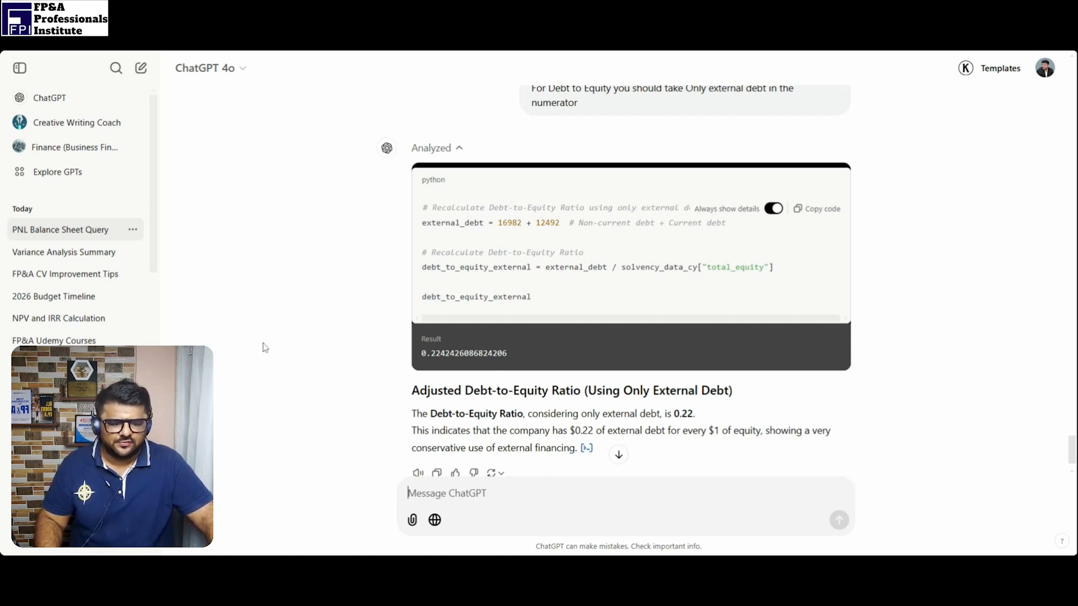